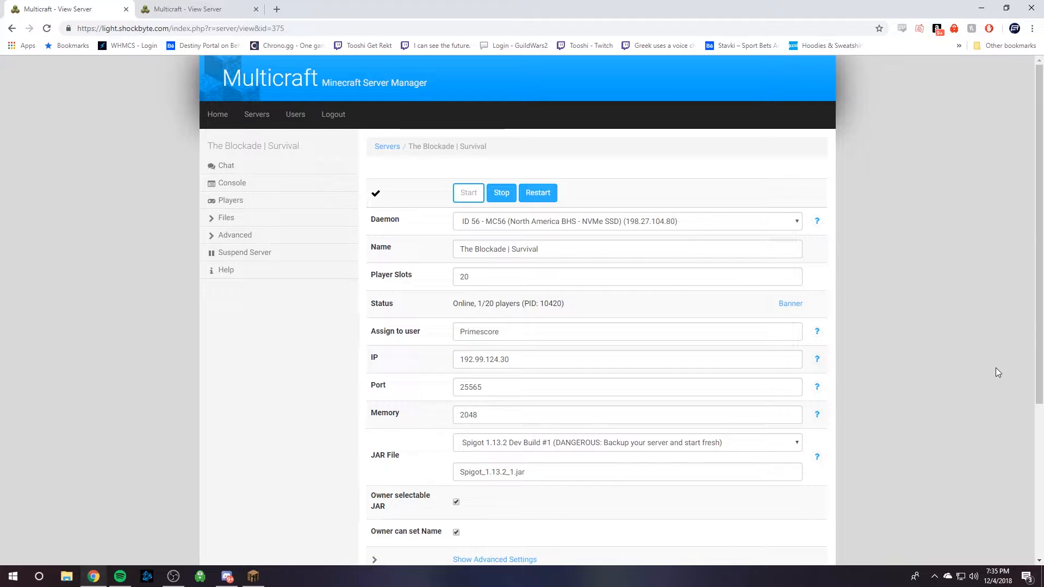
mouse_move(981, 381)
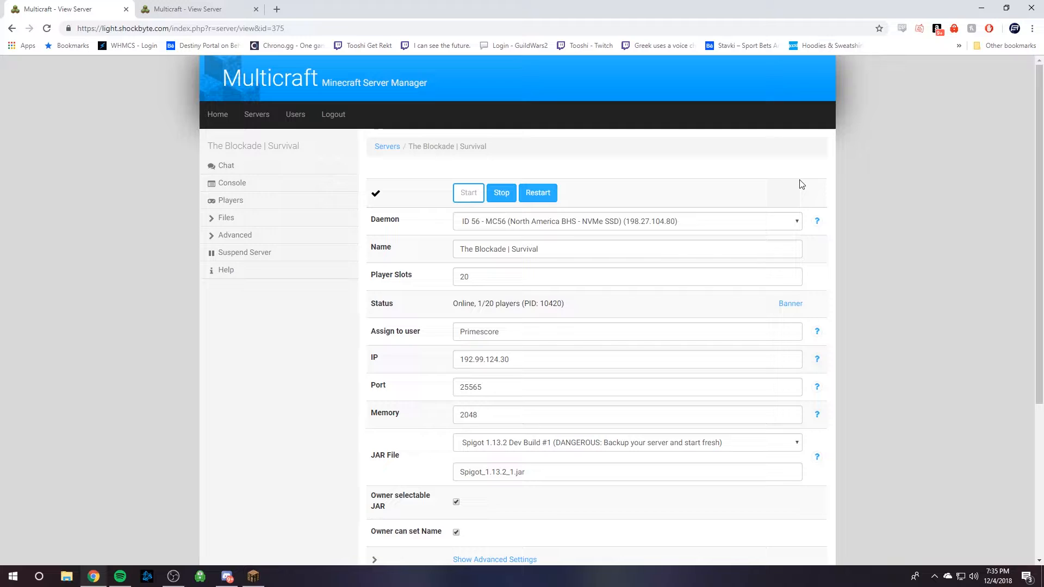
mouse_move(806, 192)
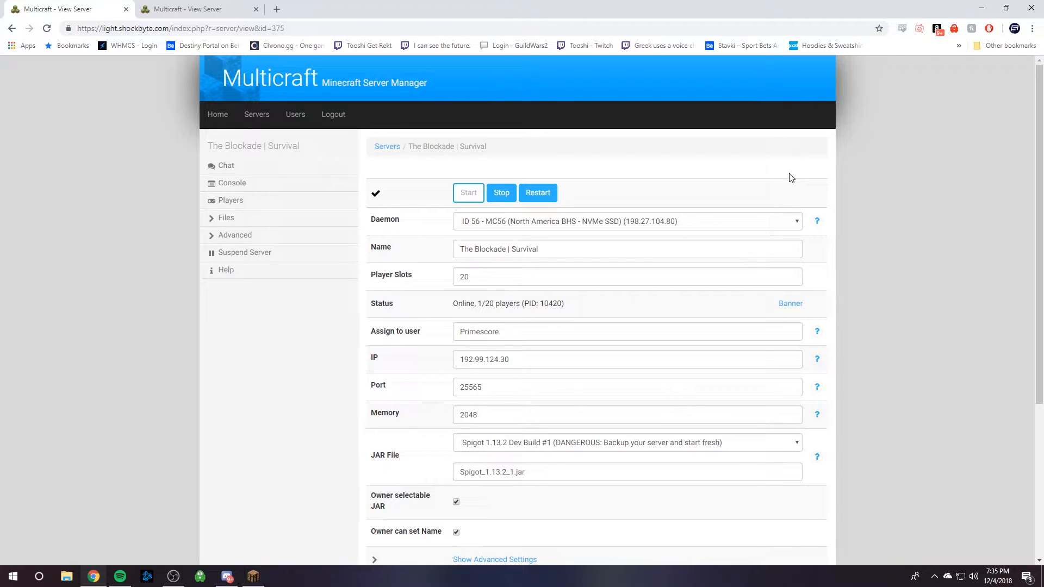
mouse_move(756, 186)
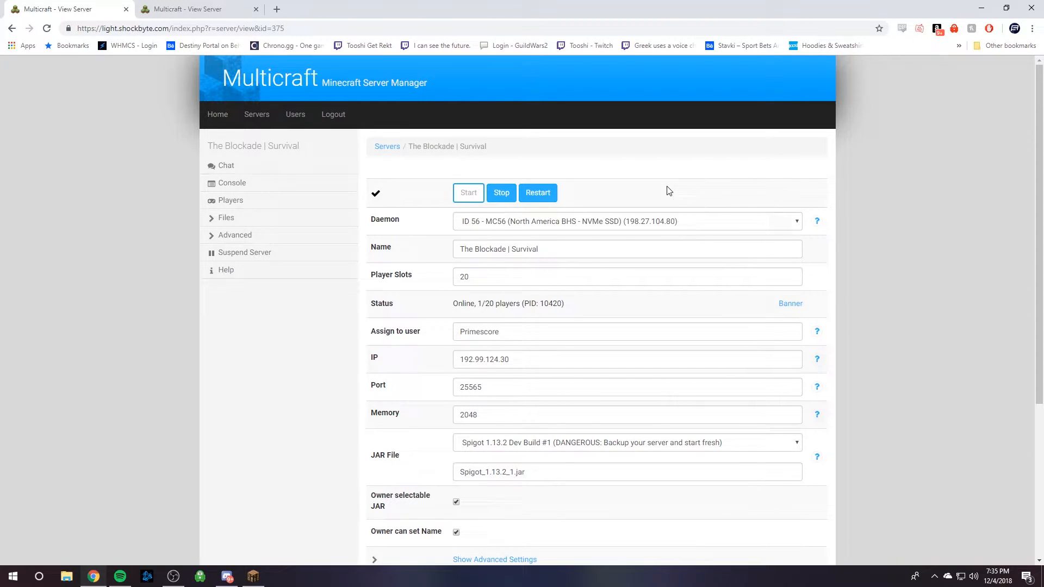
mouse_move(594, 115)
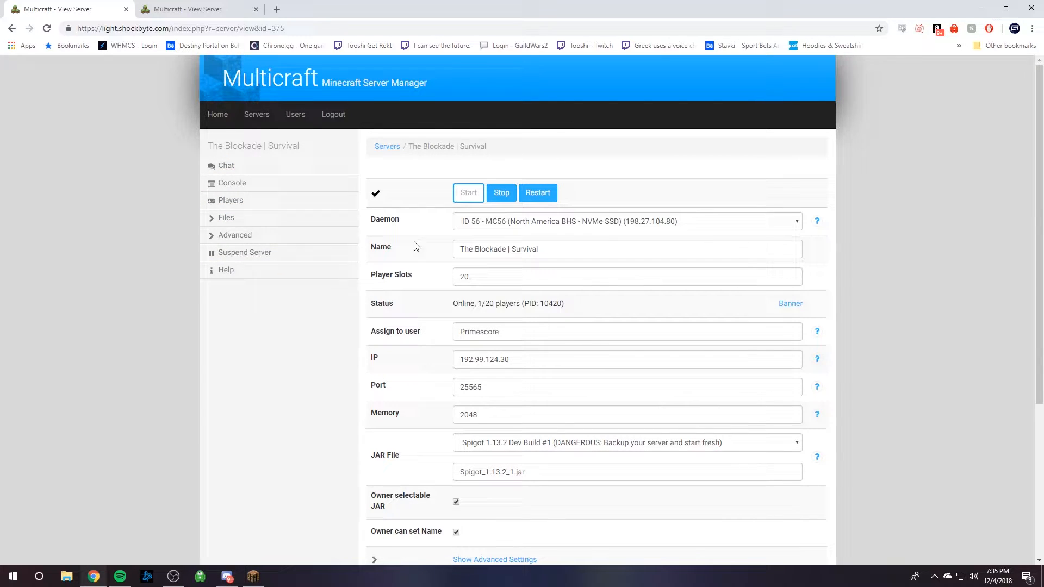
Leave the Blockade | Survival Multicraft page and switch over to FileZilla
left_click(226, 217)
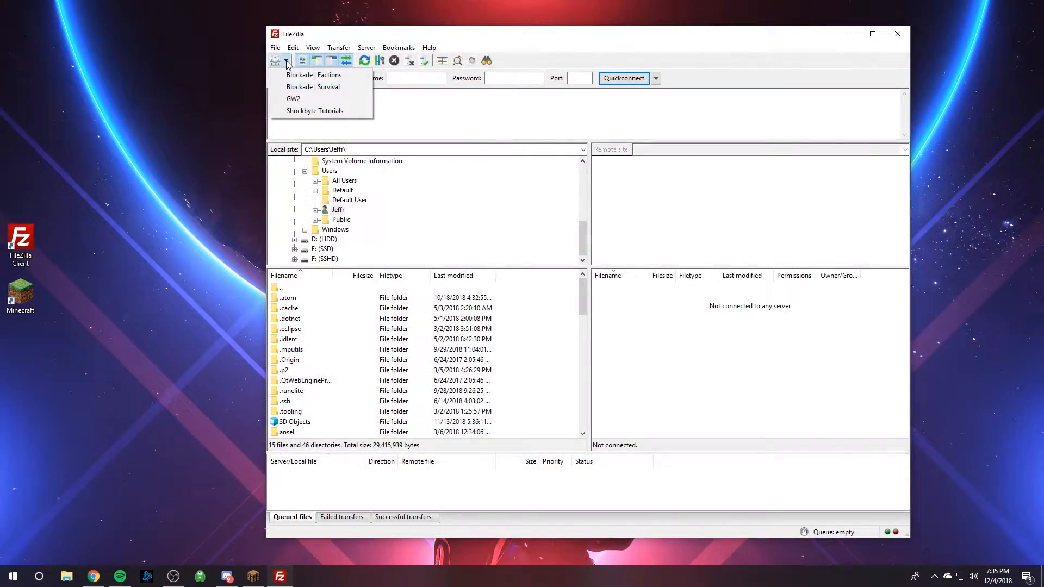
Connect to the saved Blockade | Survival server over plain FTP and select the zip7qw9g file
left_click(313, 86)
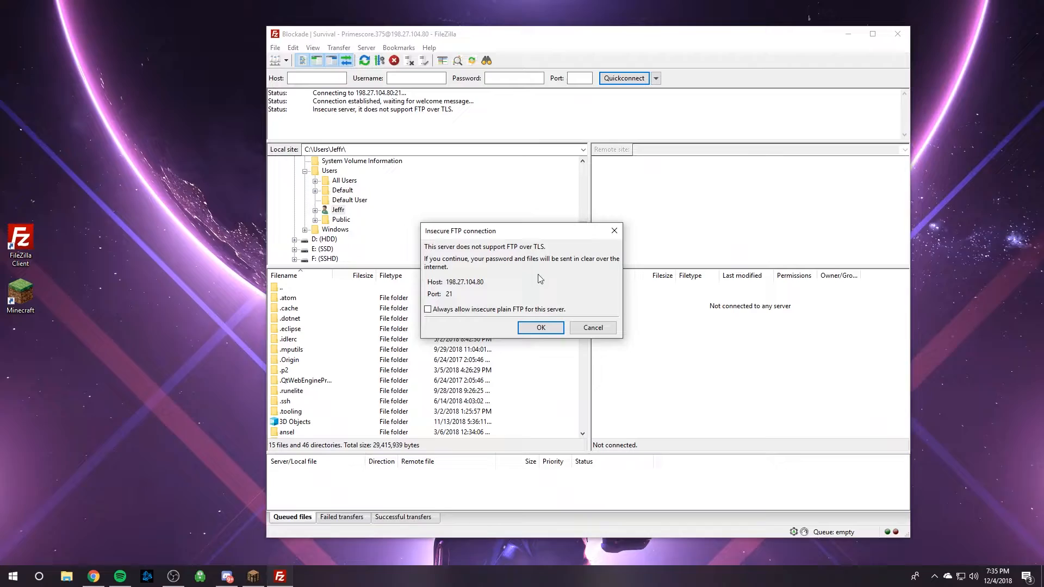
left_click(540, 326)
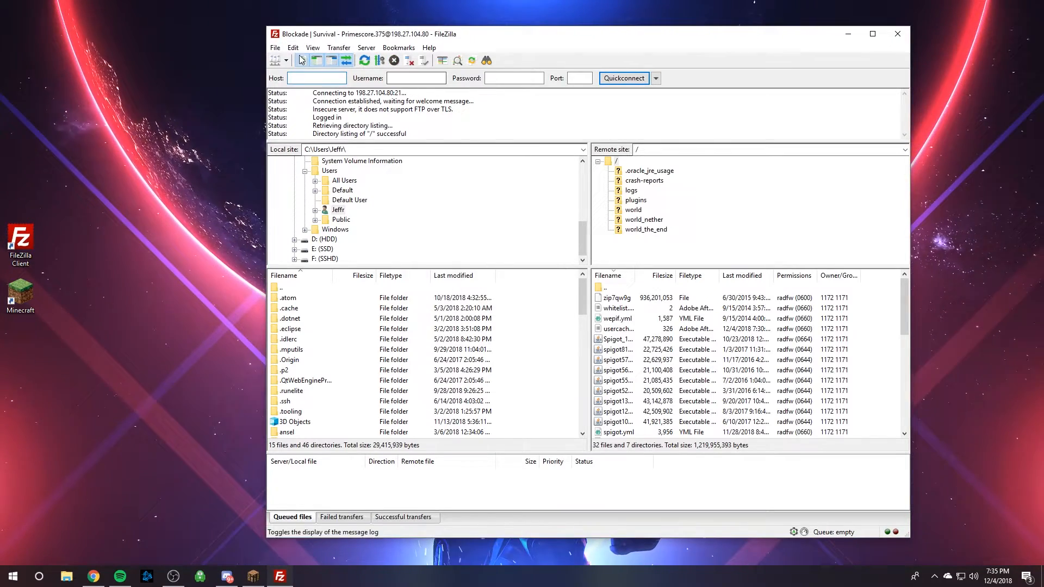
left_click(617, 297)
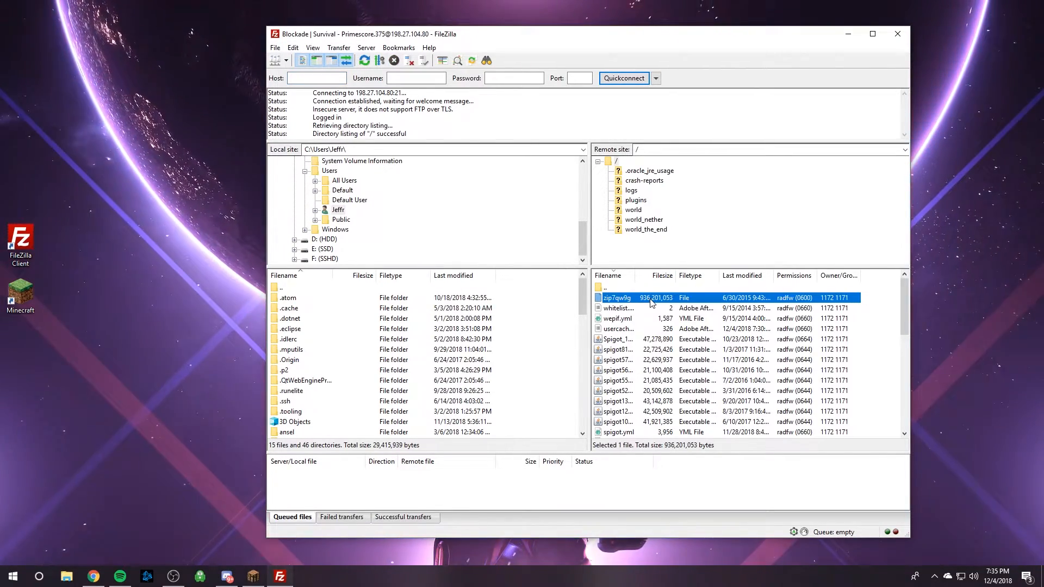
Create a new server files folder on the desktop
right_click(13, 239)
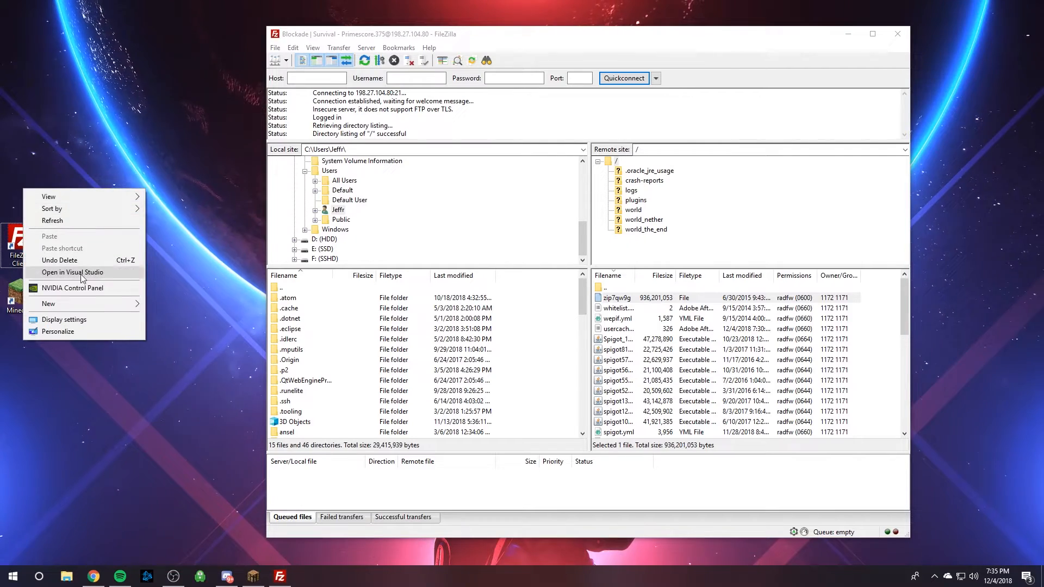
left_click(48, 303)
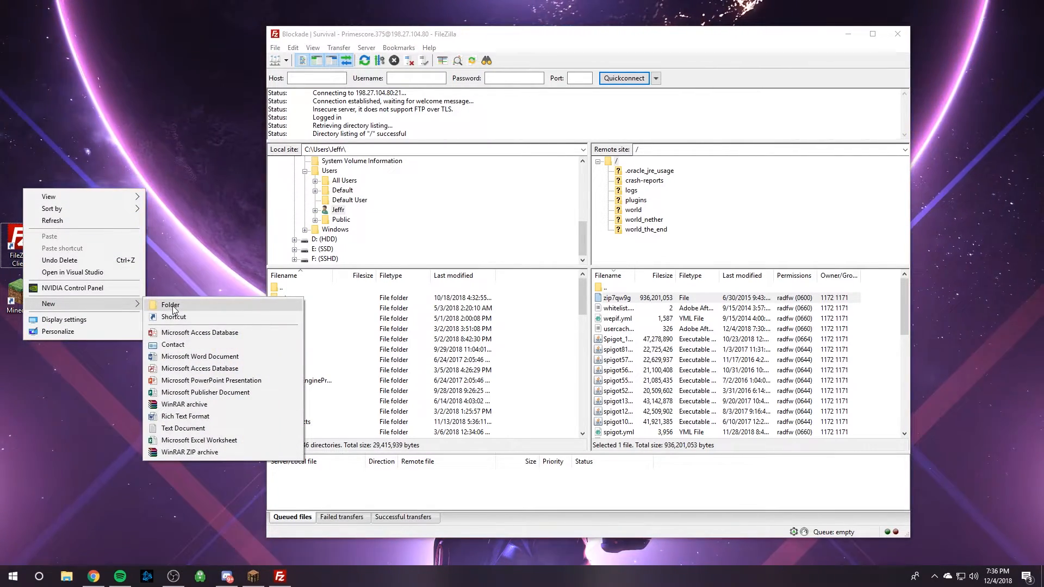
left_click(170, 305)
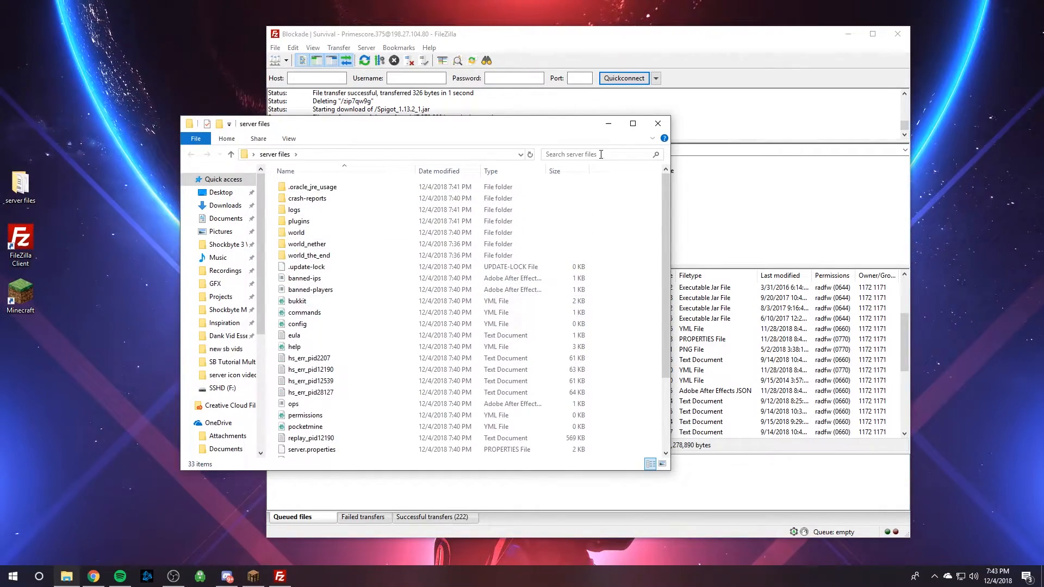
Open the Shockbyte server's FTP File Access page with its address, port and username
left_click(310, 289)
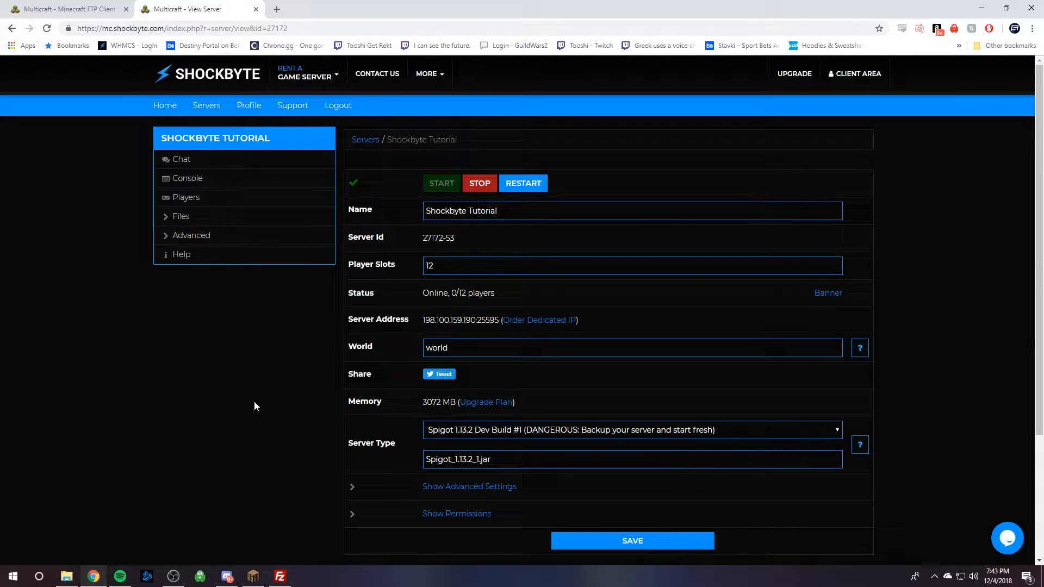
mouse_move(283, 361)
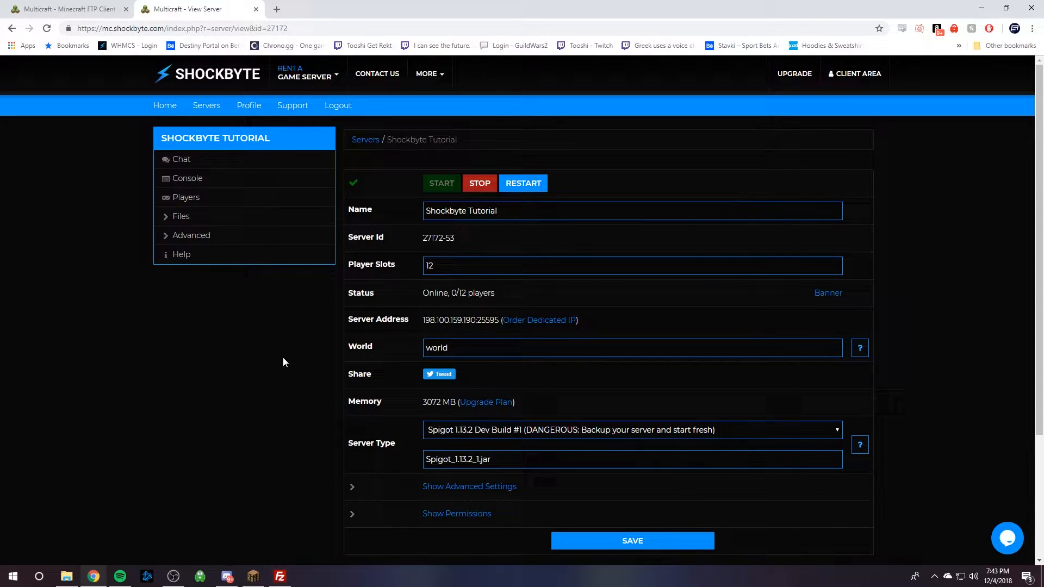
mouse_move(711, 298)
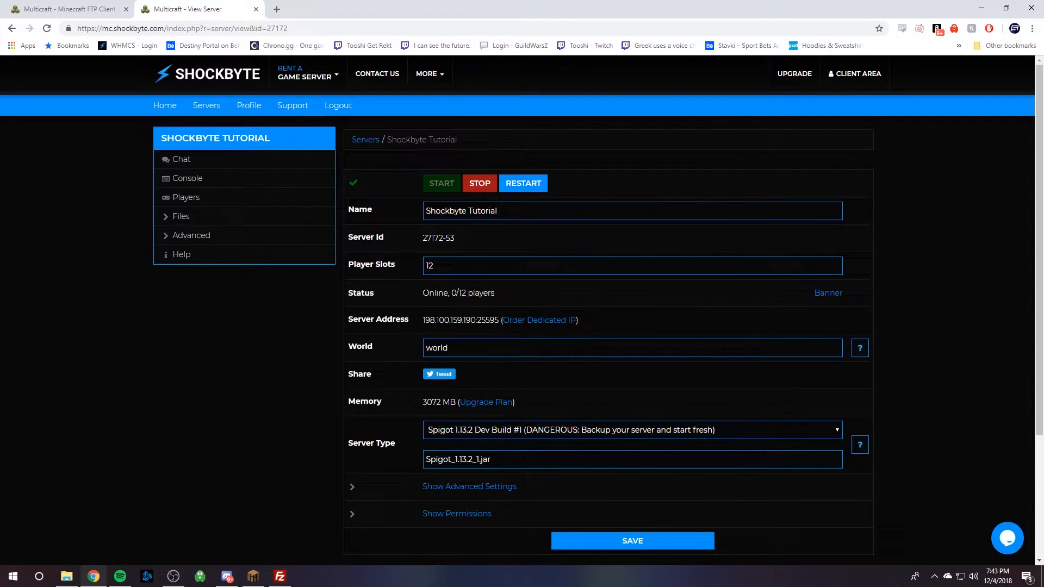
left_click(181, 216)
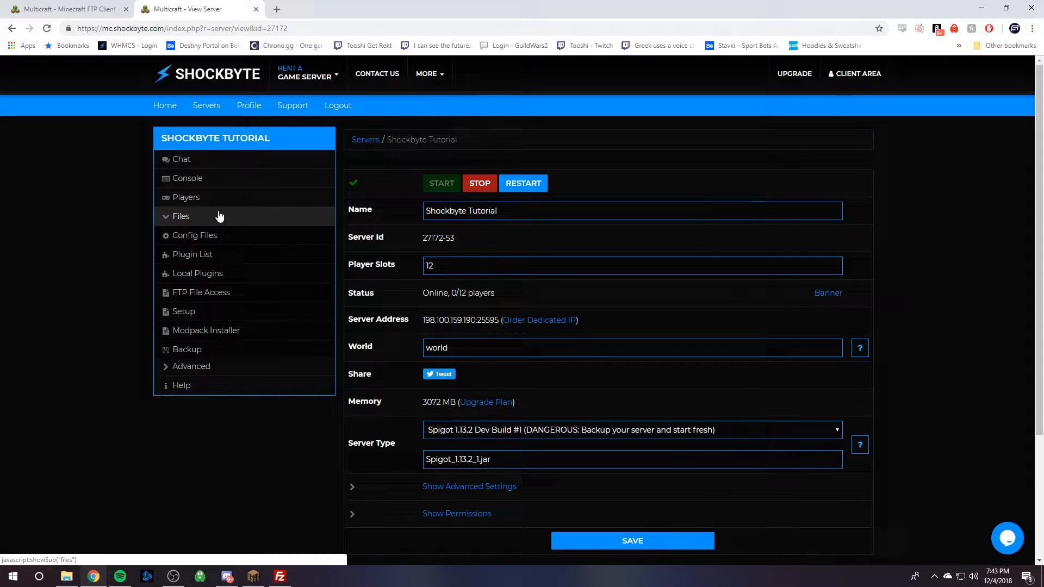
left_click(201, 293)
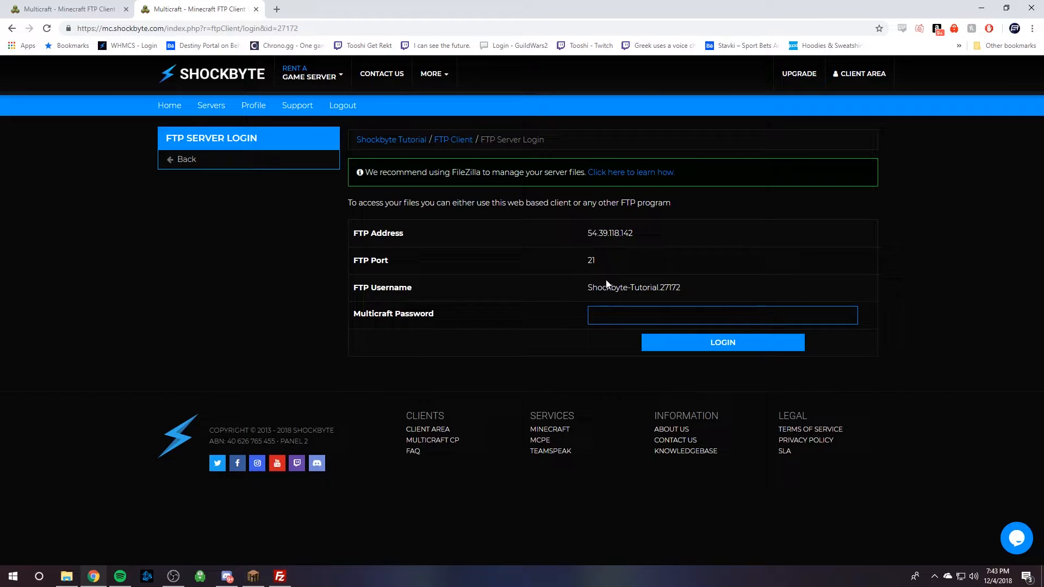
mouse_move(347, 500)
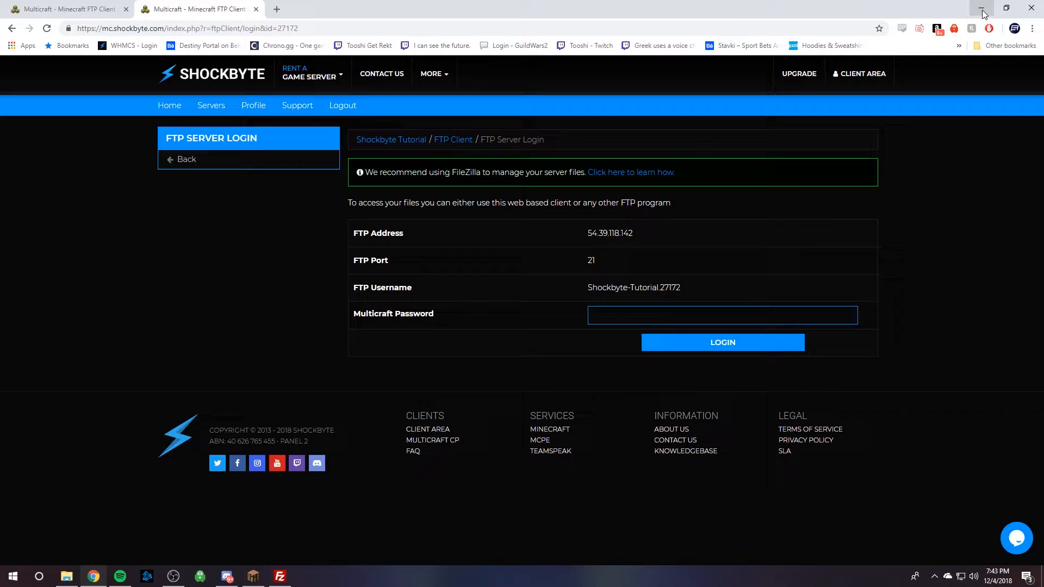
mouse_move(981, 12)
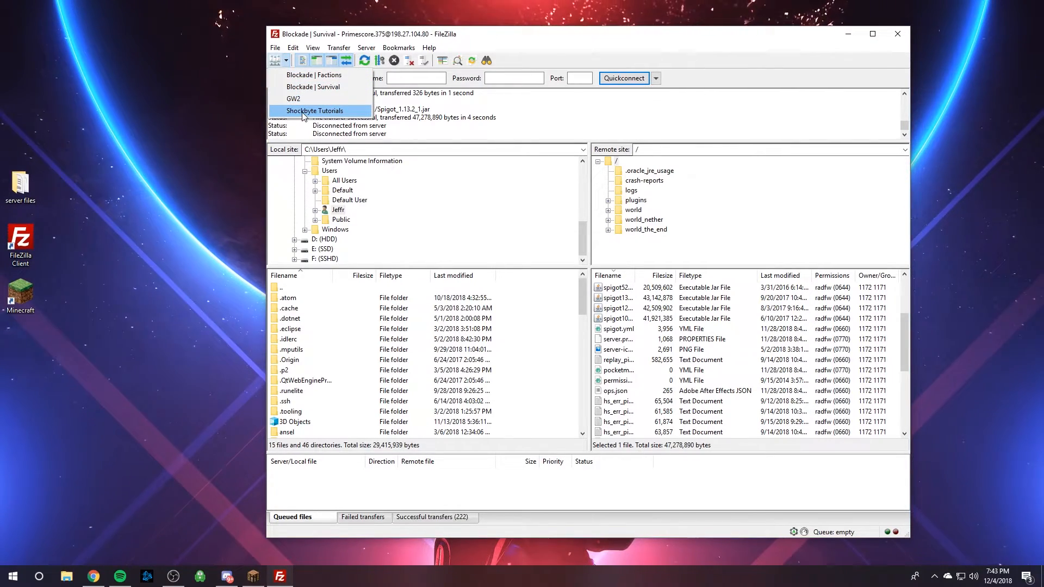
Connect to the saved Shockbyte Tutorials server in a new tab, keeping the old connection
left_click(315, 111)
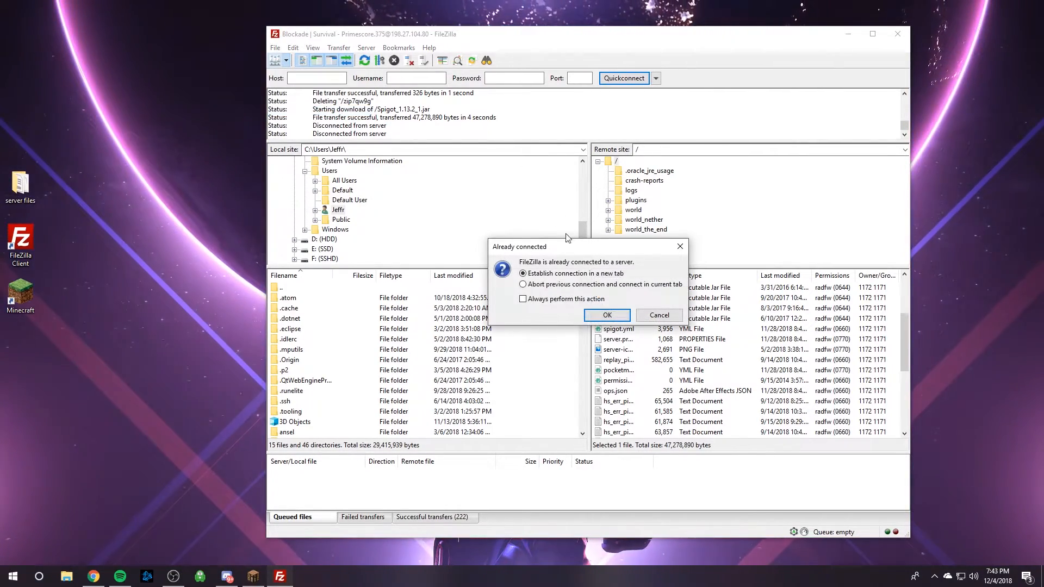
left_click(605, 315)
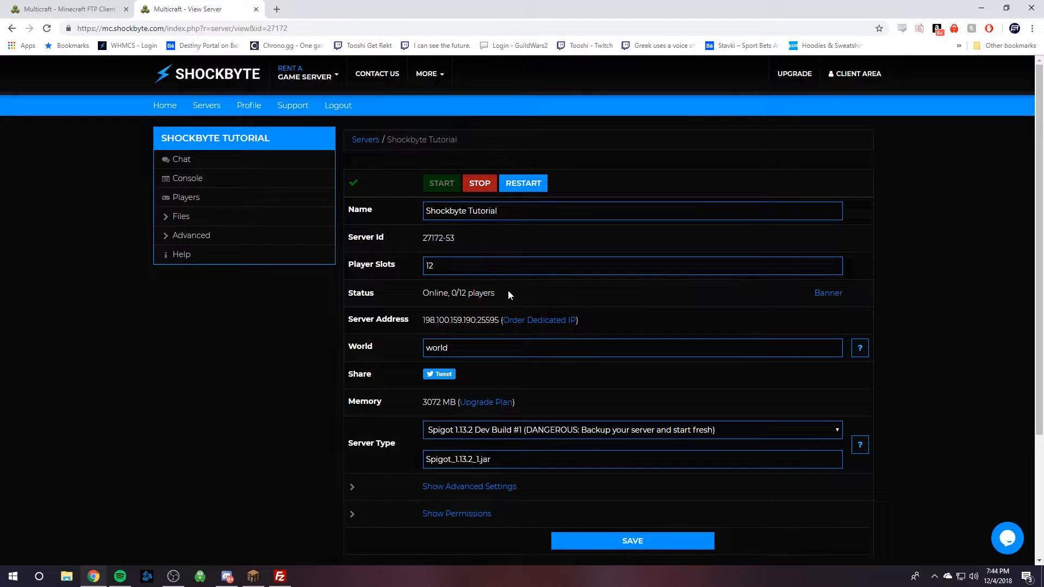
Stop the Shockbyte Tutorial server and return to FileZilla
left_click(479, 183)
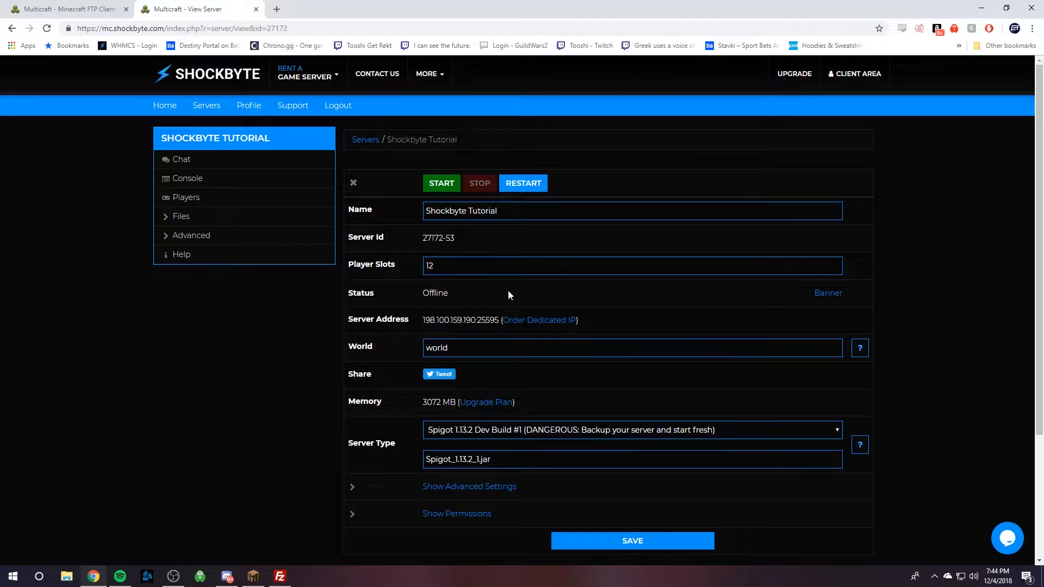
left_click(279, 577)
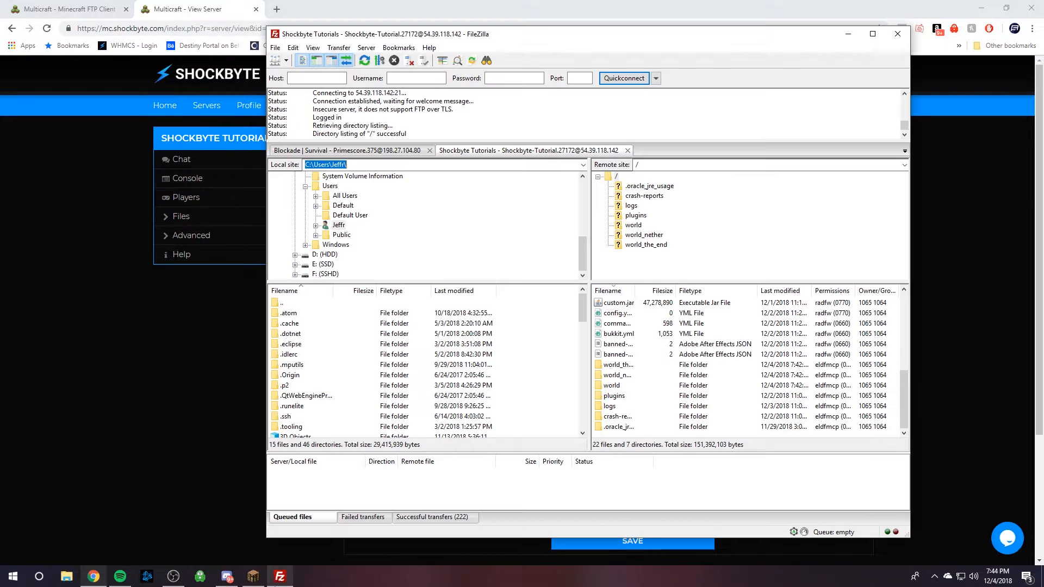
Select the Shockbyte Tutorials server's existing remote files for deletion
left_click(616, 416)
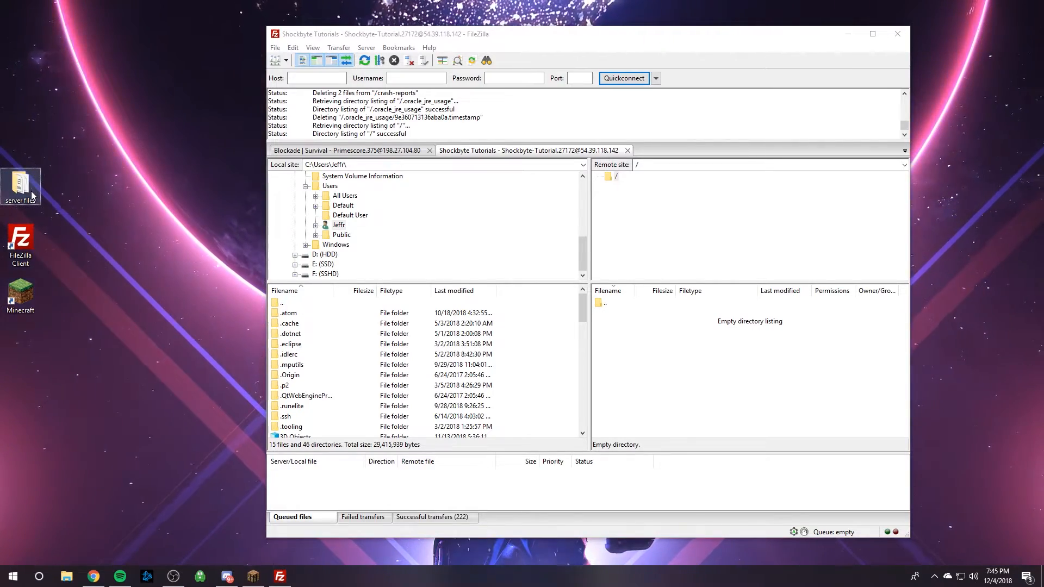
Open the desktop server files folder and remove the zip7qw9g file
double_click(21, 185)
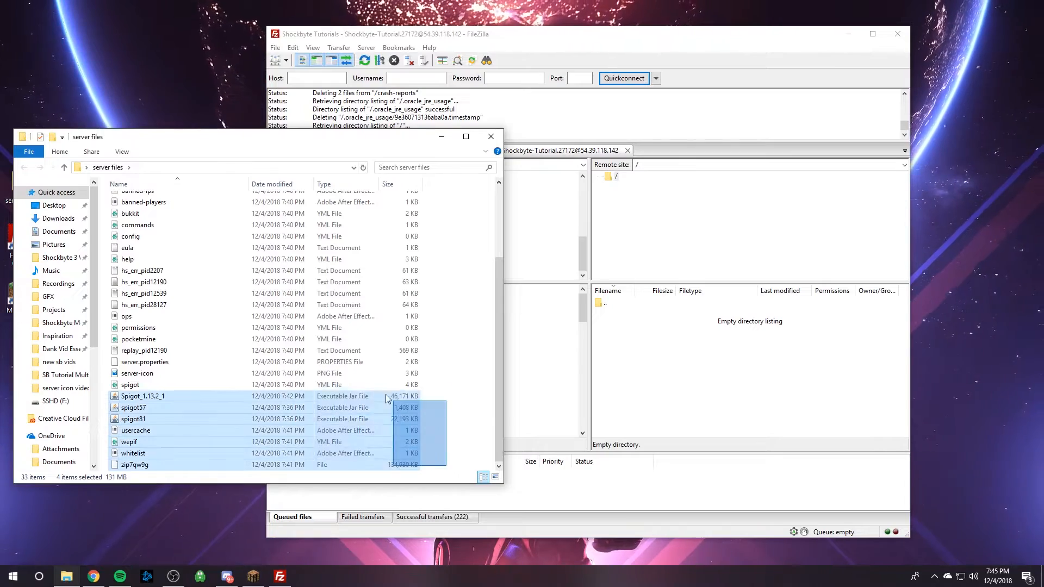
left_click(466, 335)
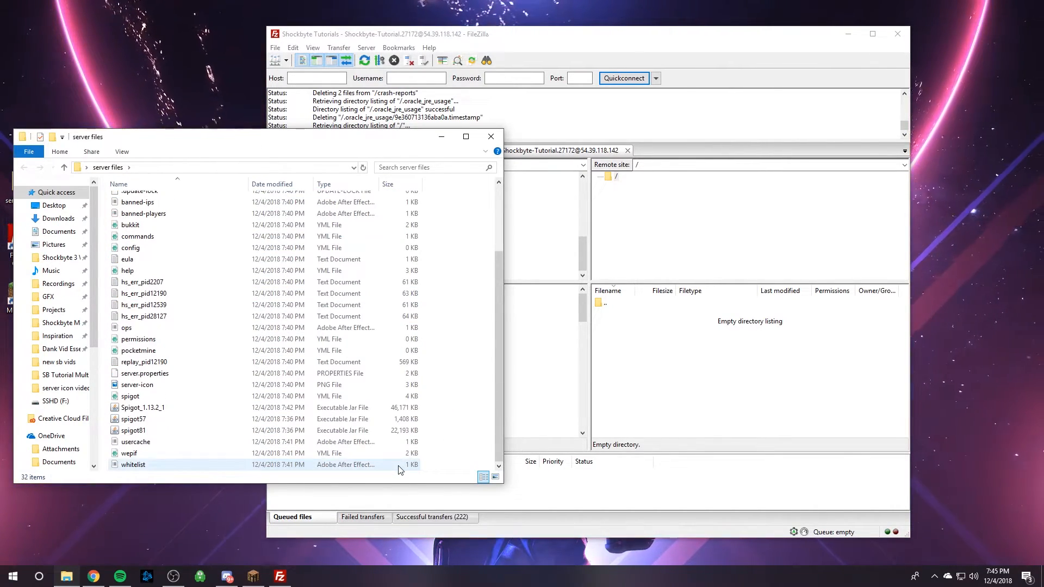
key("ctrl+a")
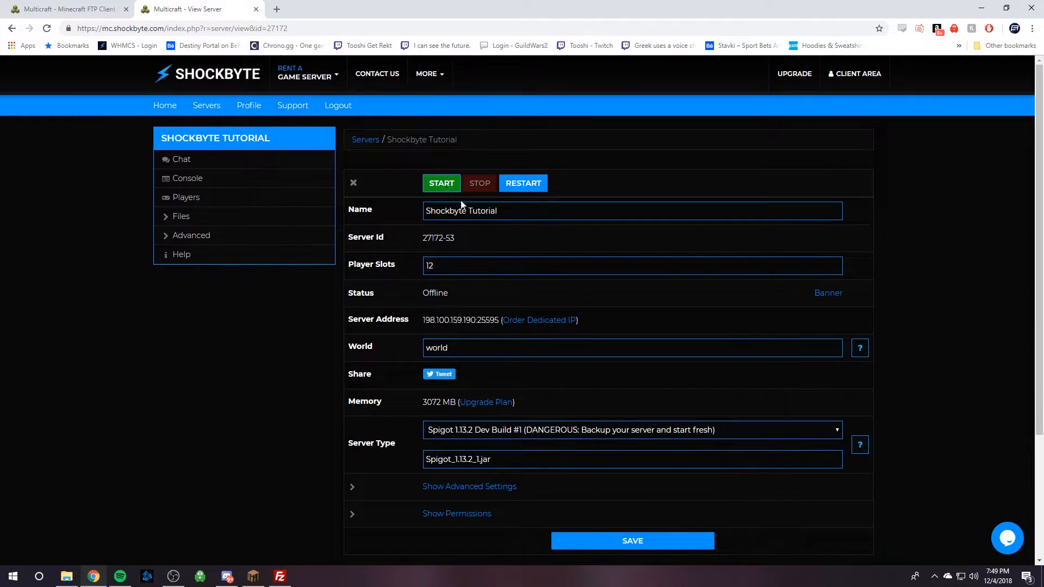
Start the Shockbyte Tutorial server, then switch to Minecraft
left_click(441, 183)
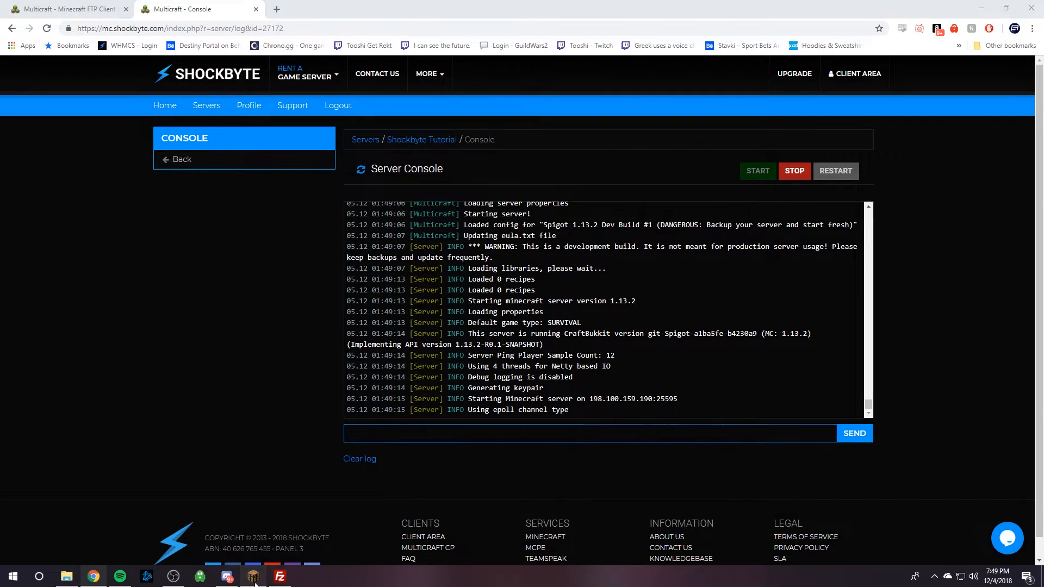
left_click(235, 576)
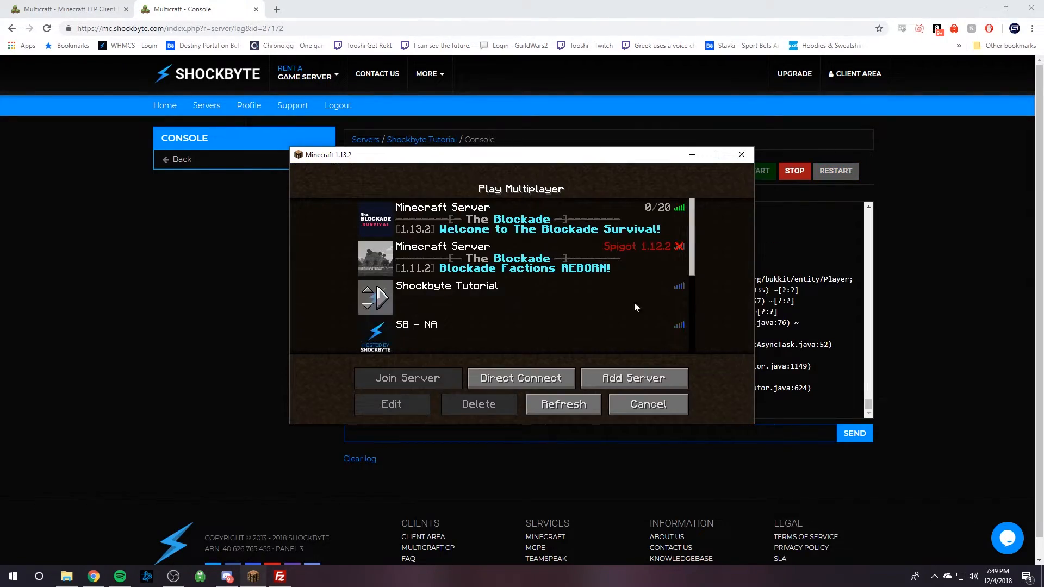
Join the Shockbyte Tutorial server from Minecraft's multiplayer list
left_click_drag(521, 155, 472, 473)
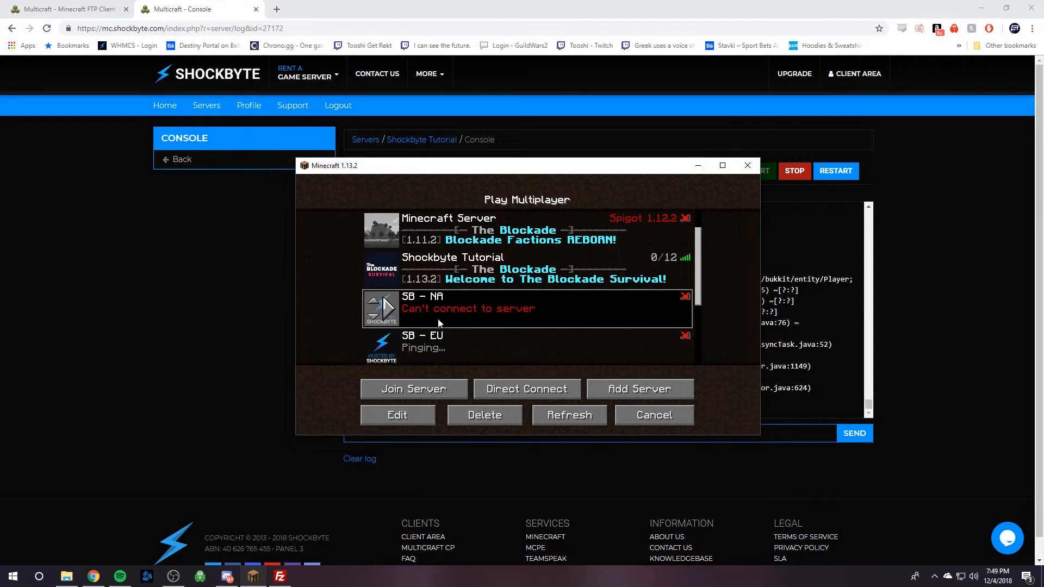
left_click(412, 389)
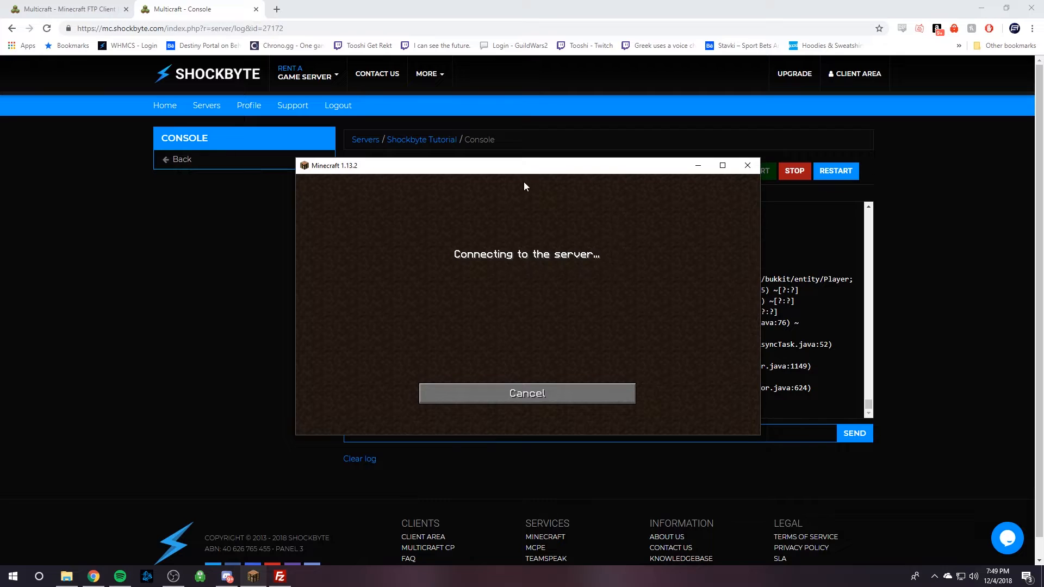